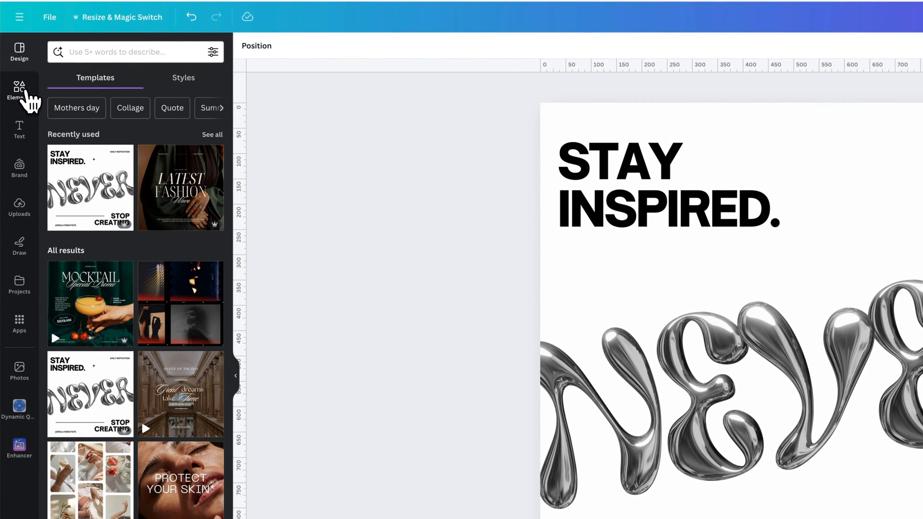
Step: Show the Elements library with its recent searches and browsable categories
{"action": "left_click", "coordinate": [20, 91]}
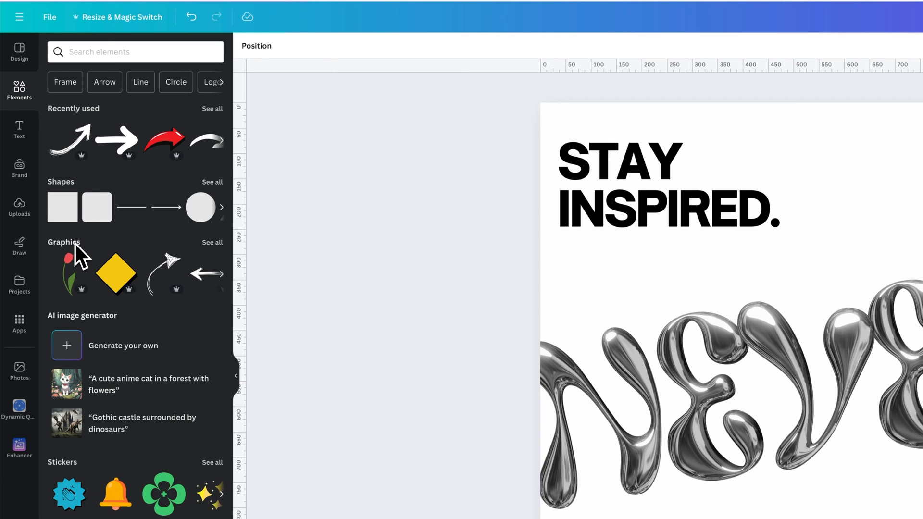
{"action": "scroll", "scroll_direction": "down", "scroll_amount": 3}
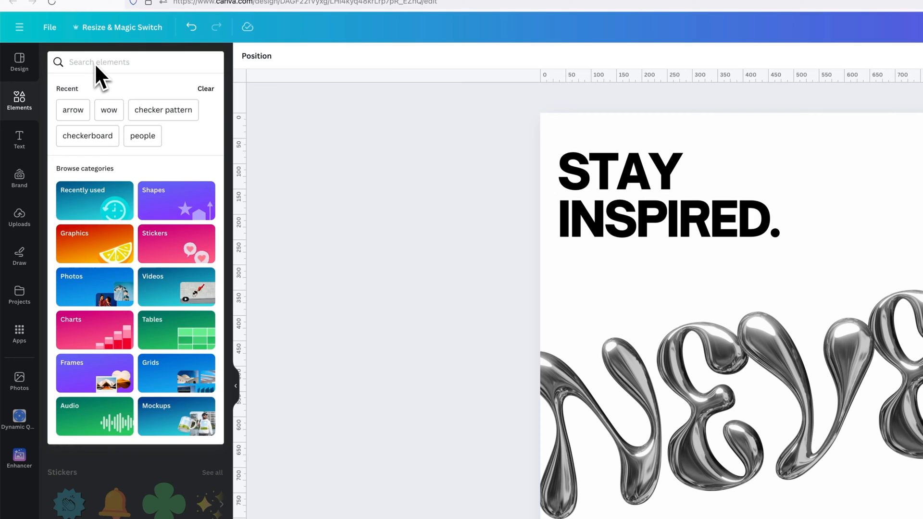
Step: Search the elements for 'star' and expand the full list of star Shapes
{"action": "left_click", "coordinate": [136, 62]}
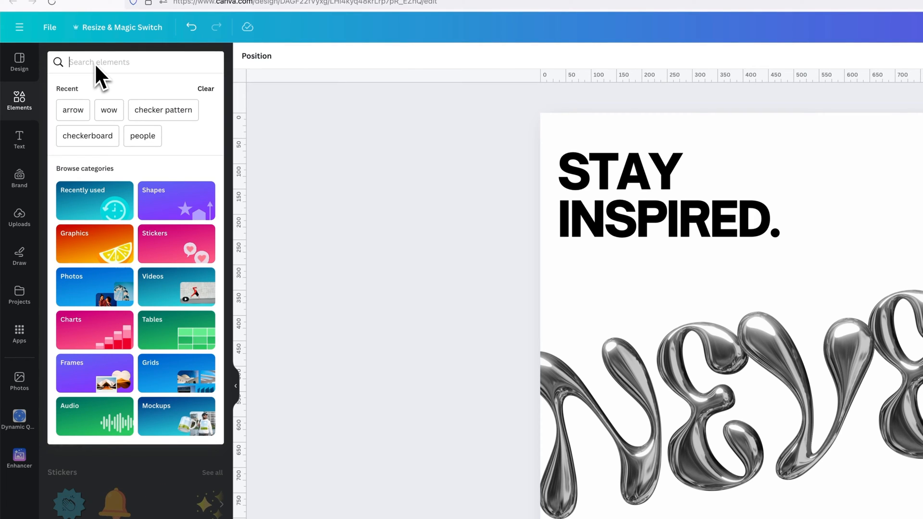
{"action": "type", "text": "star"}
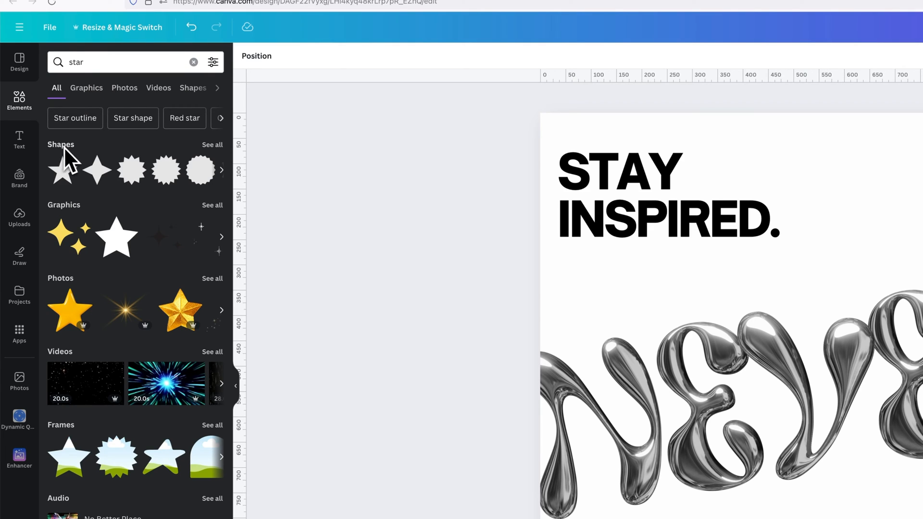
{"action": "mouse_move", "coordinate": [83, 268]}
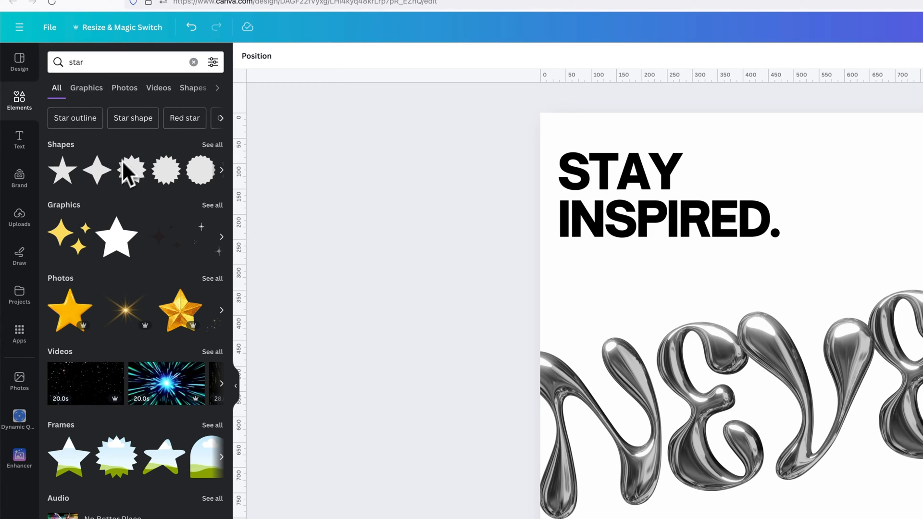
{"action": "mouse_move", "coordinate": [180, 162]}
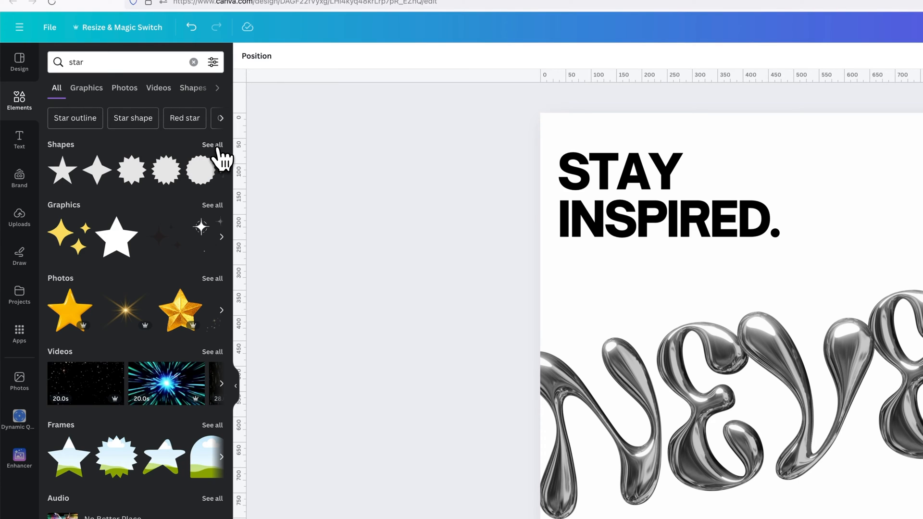
{"action": "left_click", "coordinate": [211, 145]}
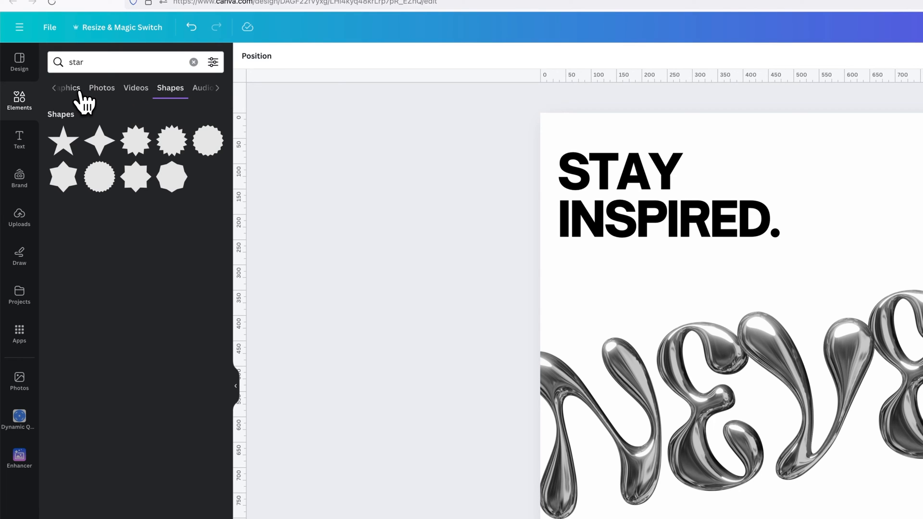
Step: Browse the star Graphics results and place the four-point star over the heading area
{"action": "left_click", "coordinate": [86, 87]}
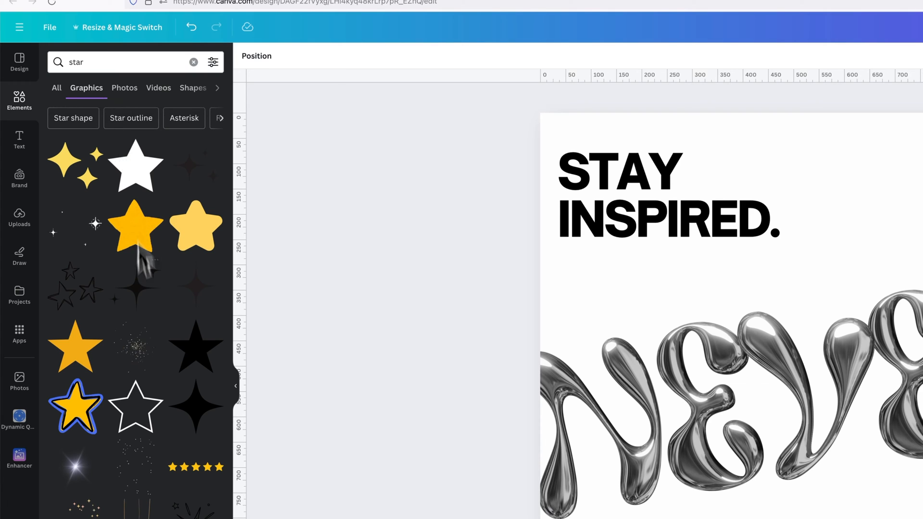
{"action": "scroll", "scroll_direction": "down", "scroll_amount": 3}
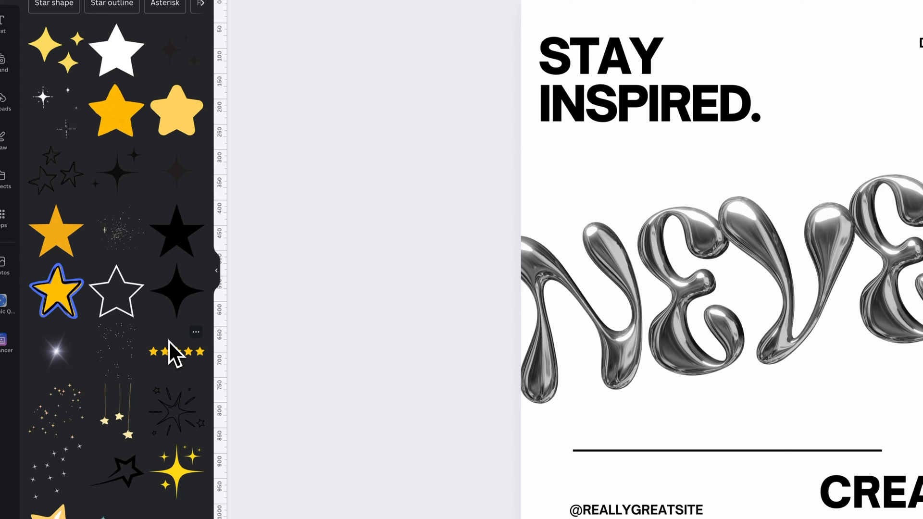
{"action": "scroll", "scroll_direction": "down", "scroll_amount": 3}
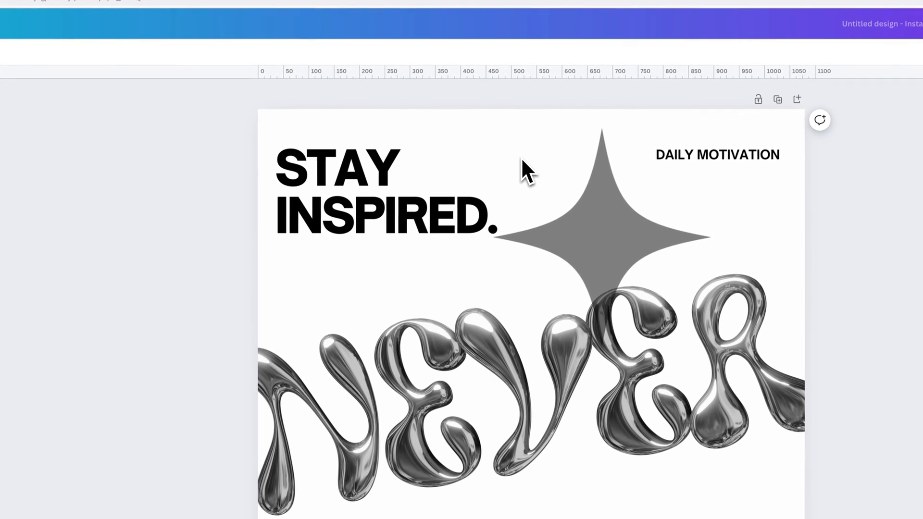
Step: Shrink the black four-point star to a small accent and show its colour choices
{"action": "left_click", "coordinate": [600, 236]}
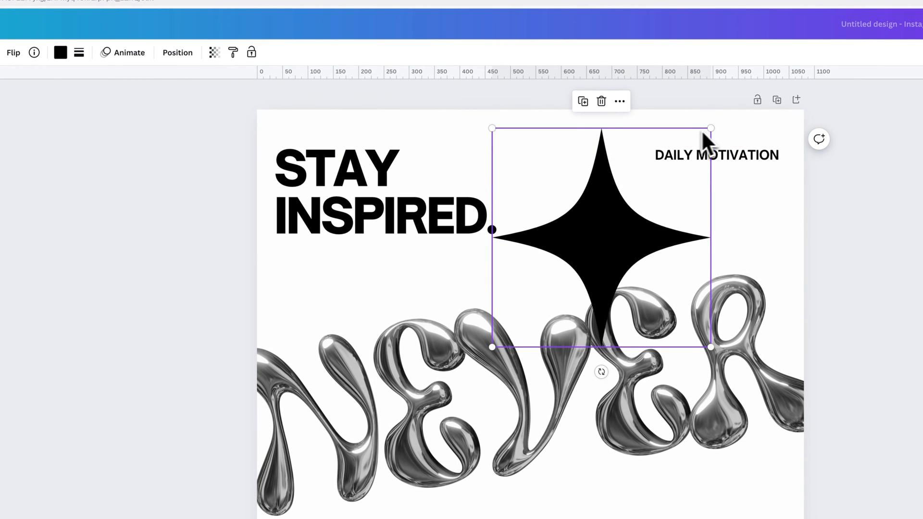
{"action": "left_click_drag", "start_coordinate": [710, 128], "coordinate": [647, 192]}
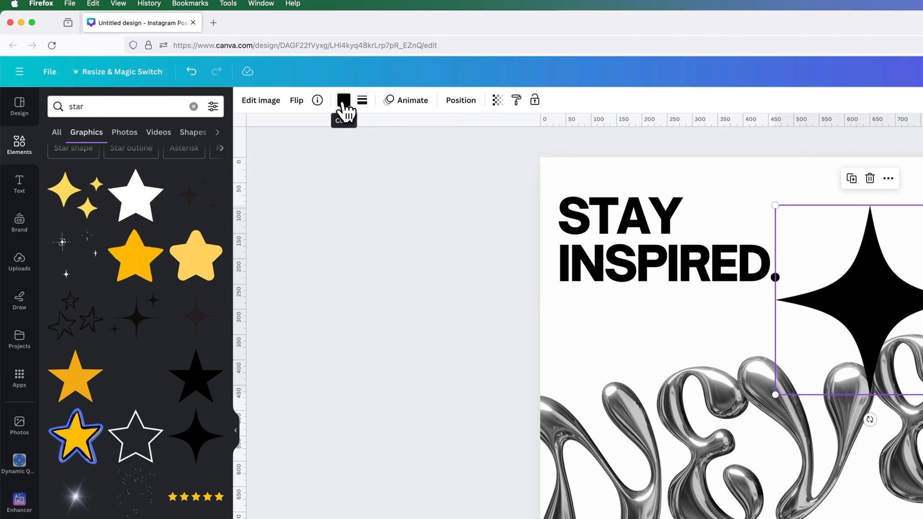
{"action": "left_click", "coordinate": [343, 99]}
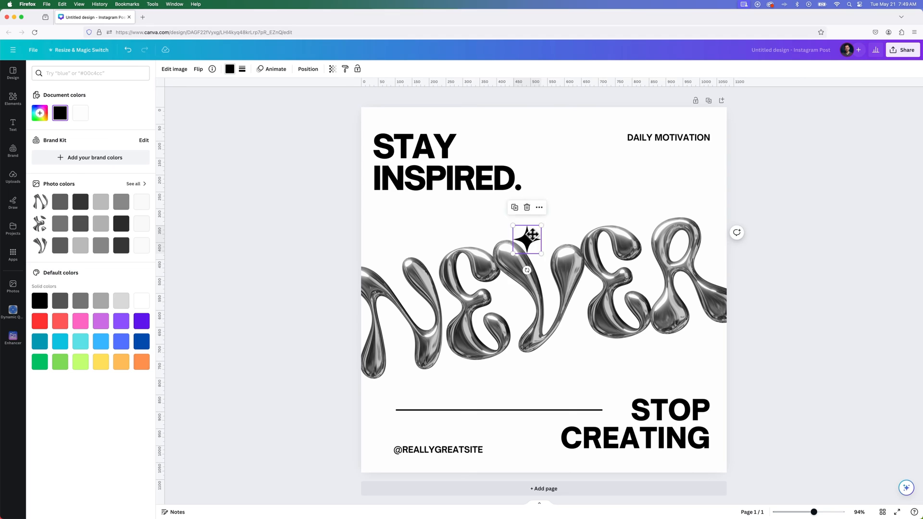
Step: Position the small black star just right of 'INSPIRED.' and deselect it
{"action": "left_click_drag", "start_coordinate": [527, 239], "coordinate": [552, 175]}
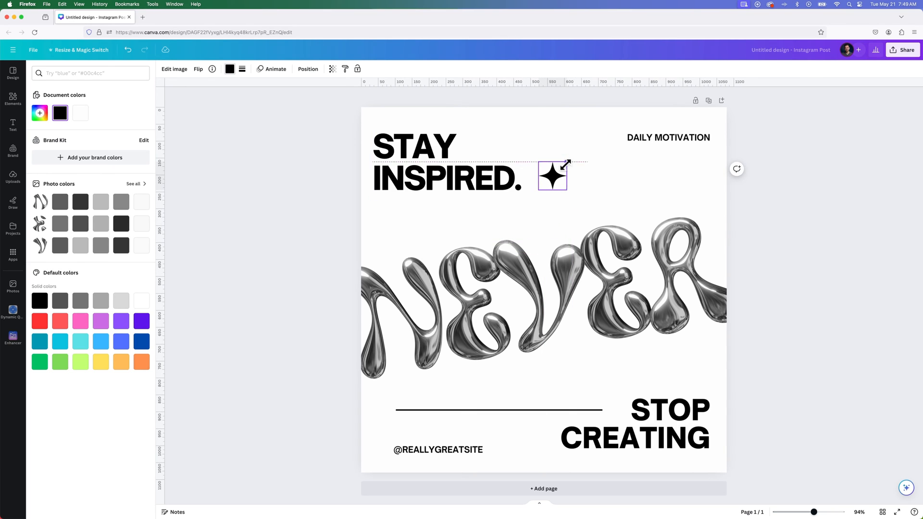
{"action": "left_click", "coordinate": [552, 176]}
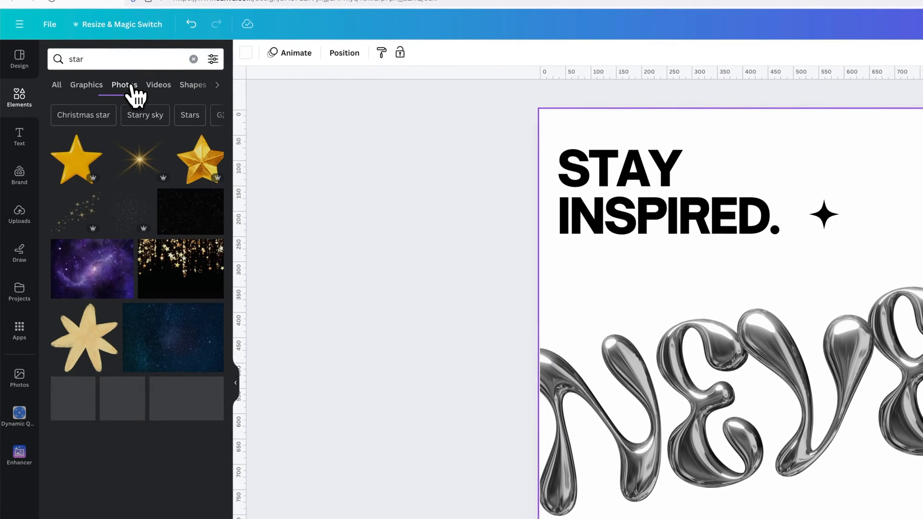
{"action": "left_click", "coordinate": [124, 84]}
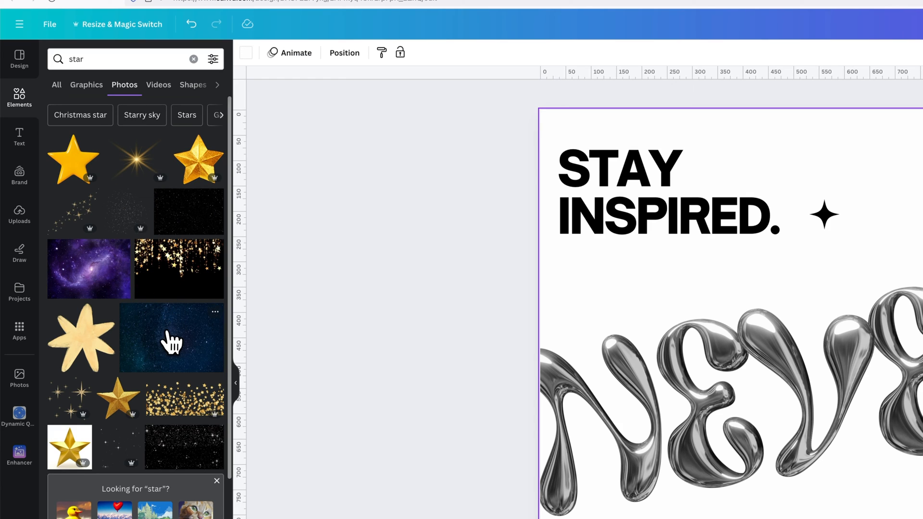
{"action": "mouse_move", "coordinate": [167, 253]}
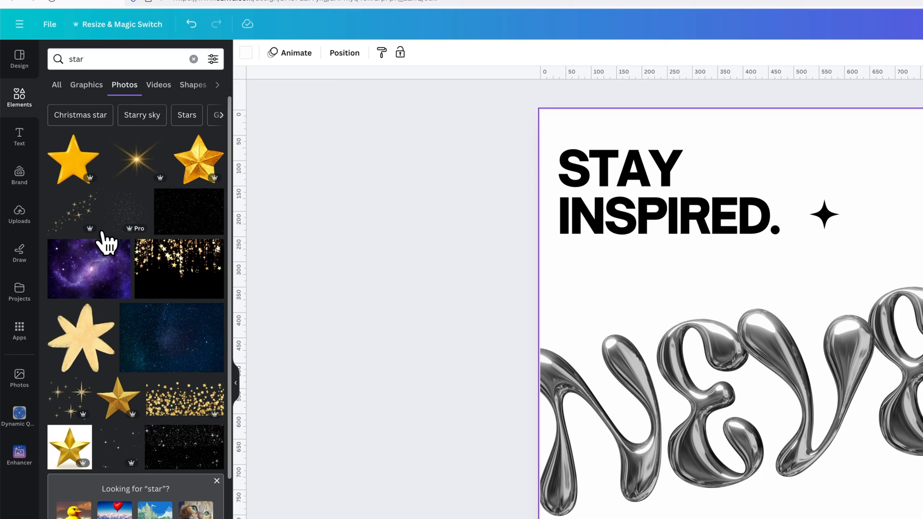
{"action": "mouse_move", "coordinate": [342, 247]}
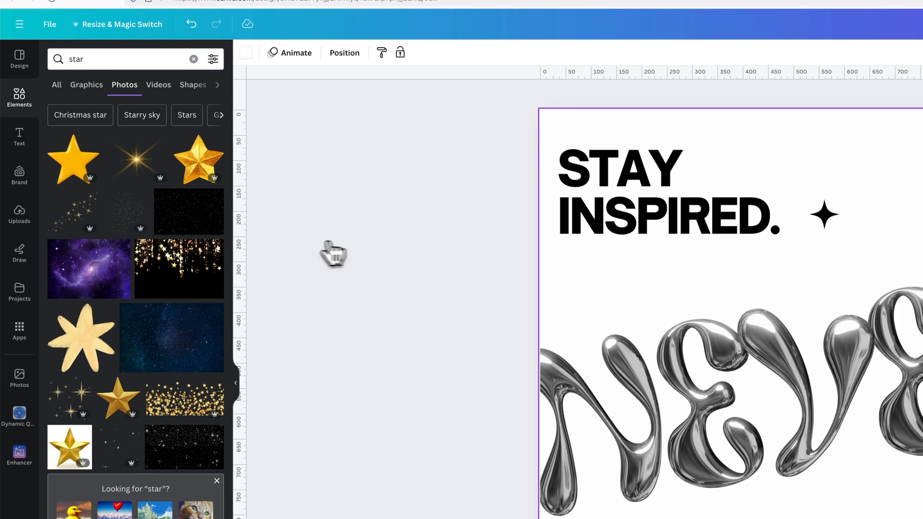
{"action": "mouse_move", "coordinate": [282, 261]}
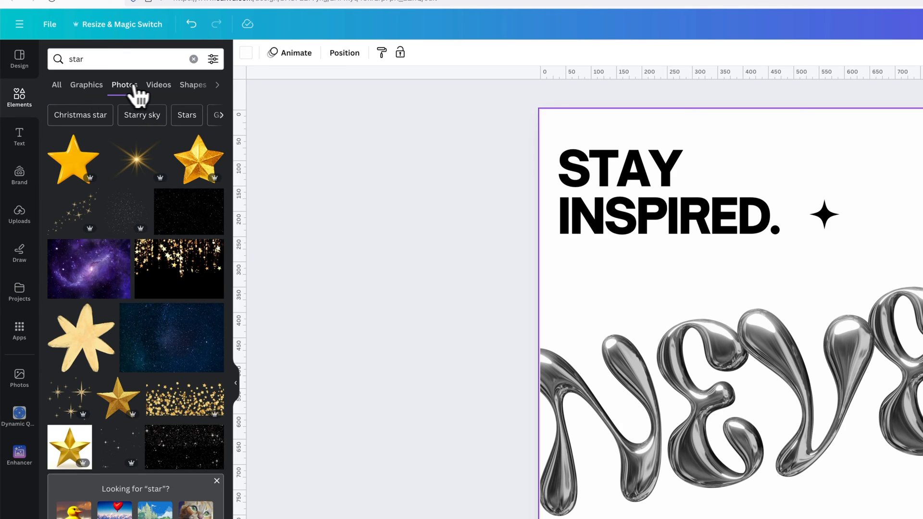
{"action": "left_click", "coordinate": [218, 86]}
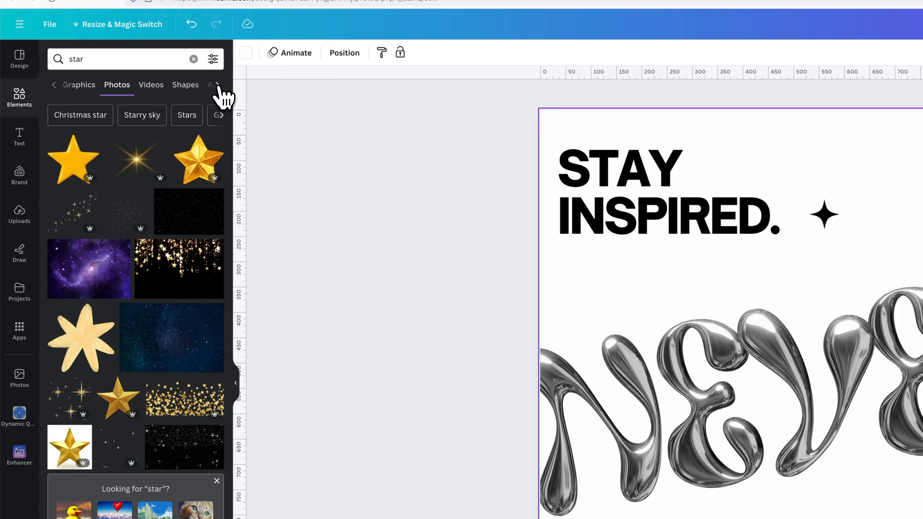
{"action": "mouse_move", "coordinate": [222, 100]}
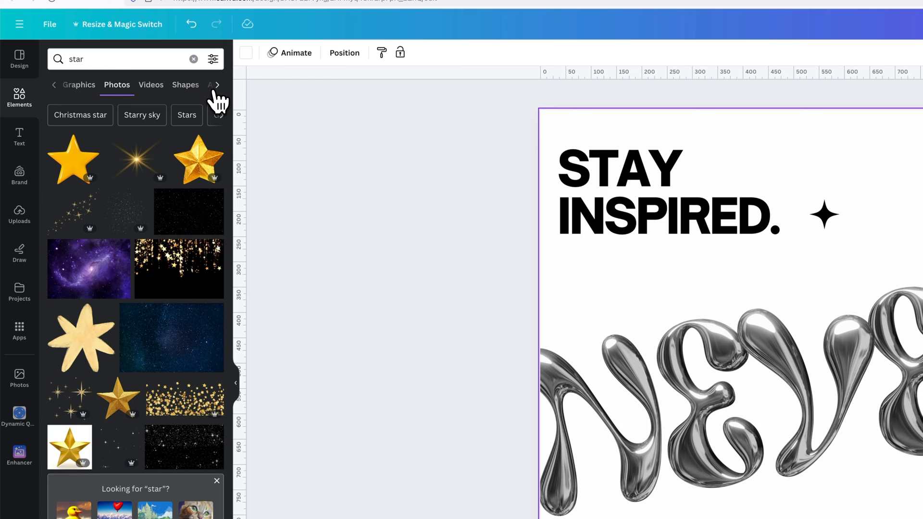
{"action": "mouse_move", "coordinate": [203, 147]}
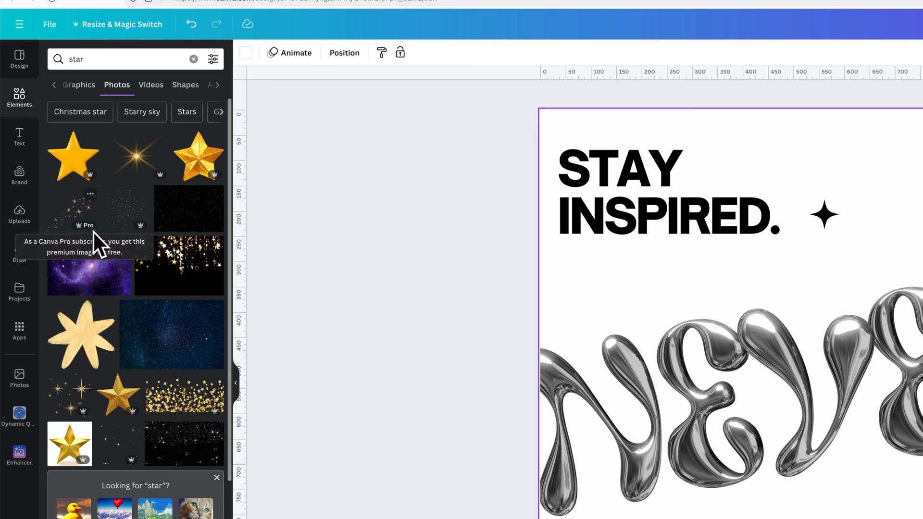
{"action": "scroll", "scroll_direction": "down", "scroll_amount": 3}
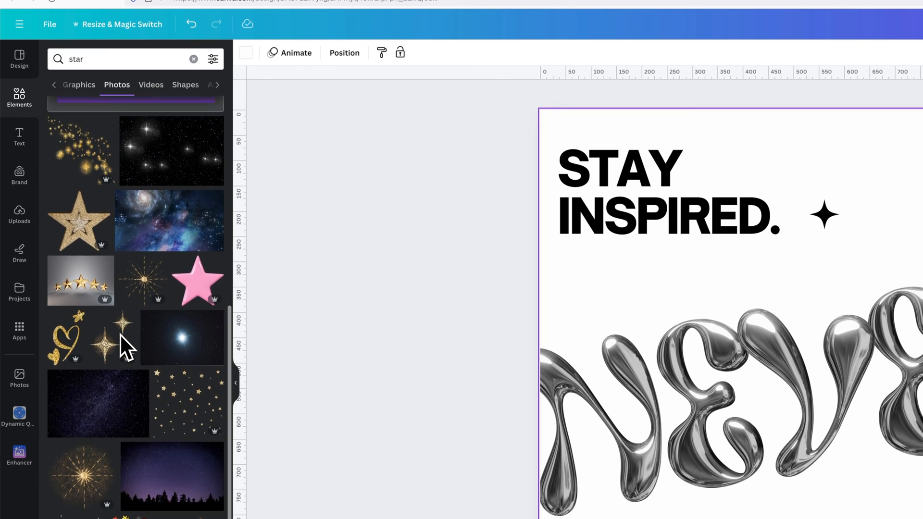
{"action": "scroll", "scroll_direction": "down", "scroll_amount": 3}
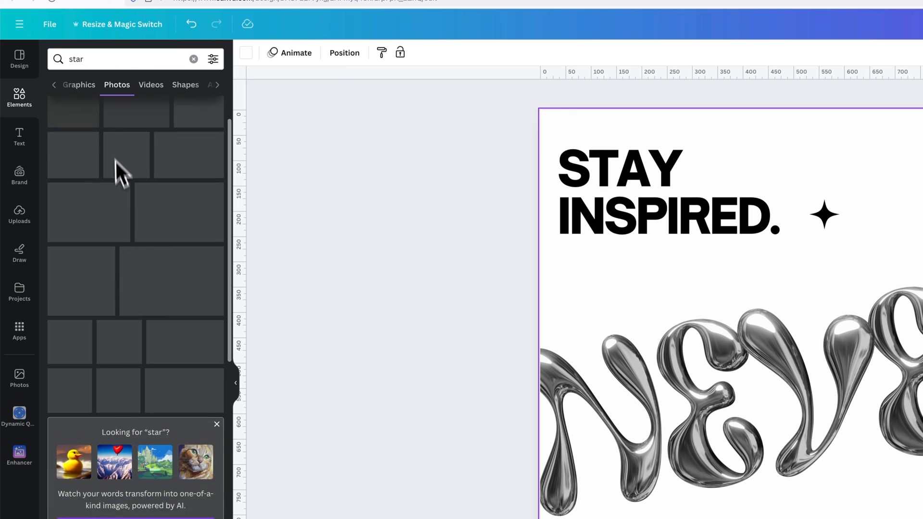
{"action": "left_click", "coordinate": [79, 85]}
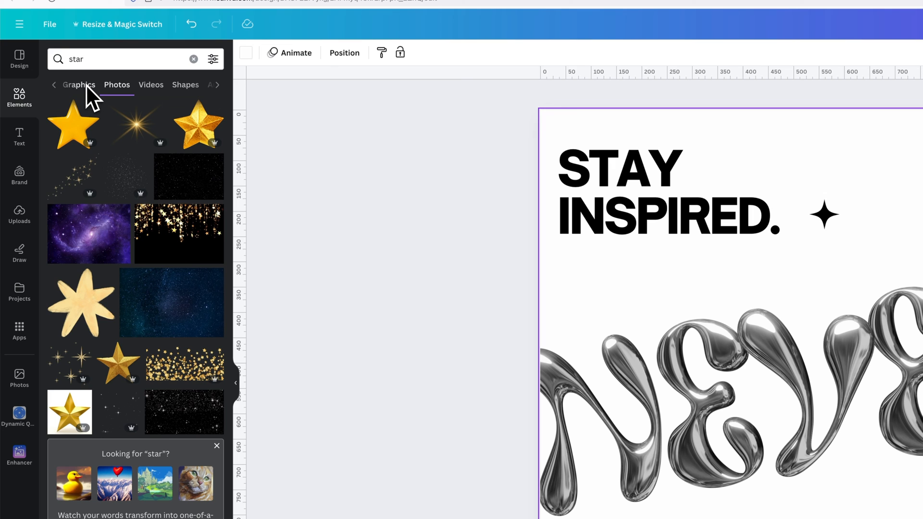